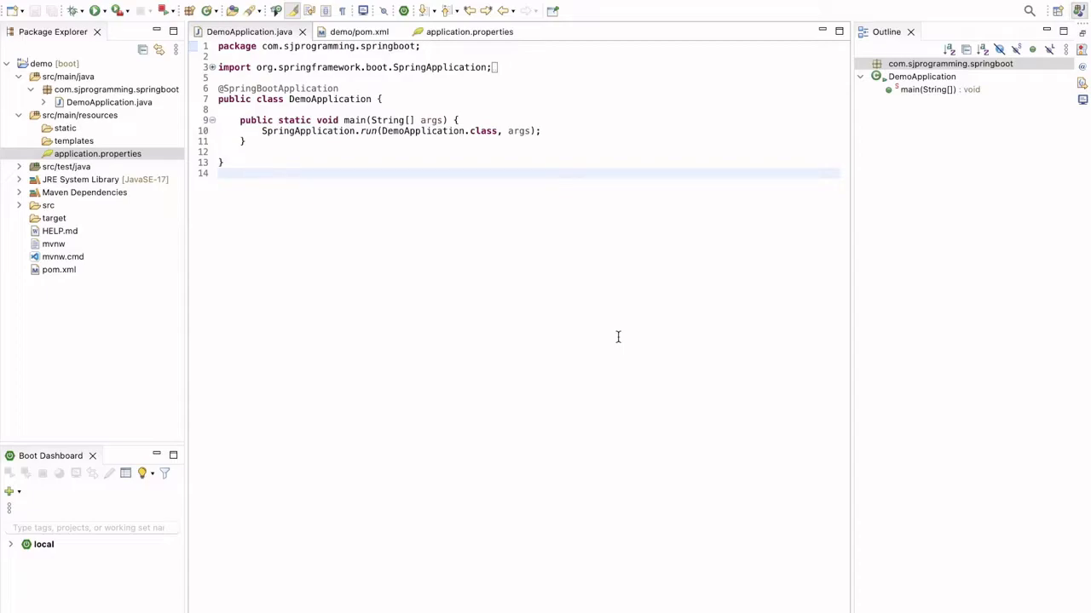
{"action": "mouse_move", "coordinate": [572, 249]}
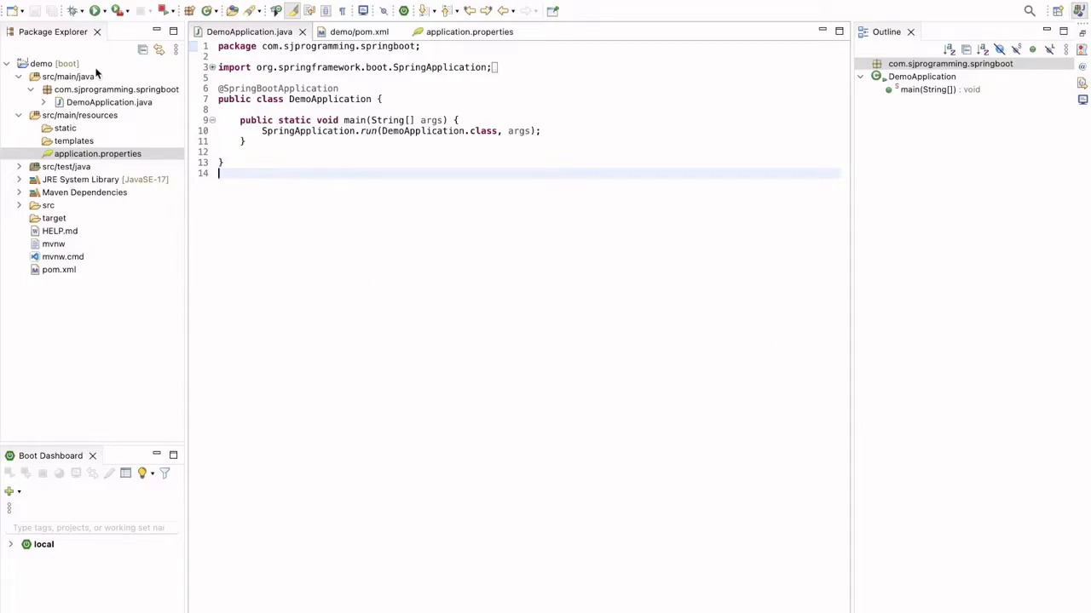
{"action": "mouse_move", "coordinate": [98, 77]}
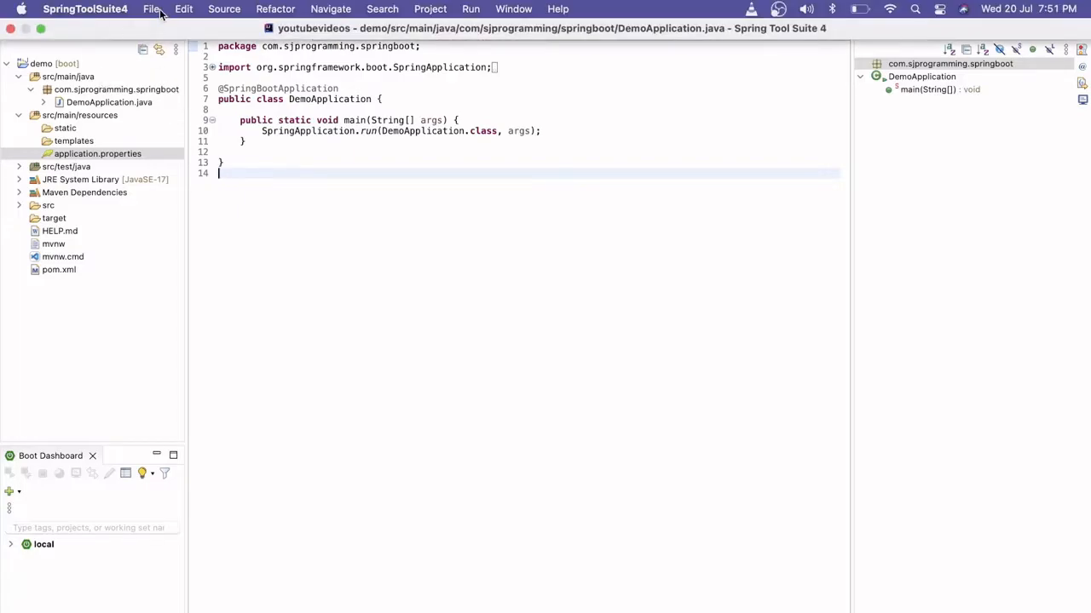
- Start a new Spring Starter Project from the File menu
{"action": "left_click", "coordinate": [153, 8]}
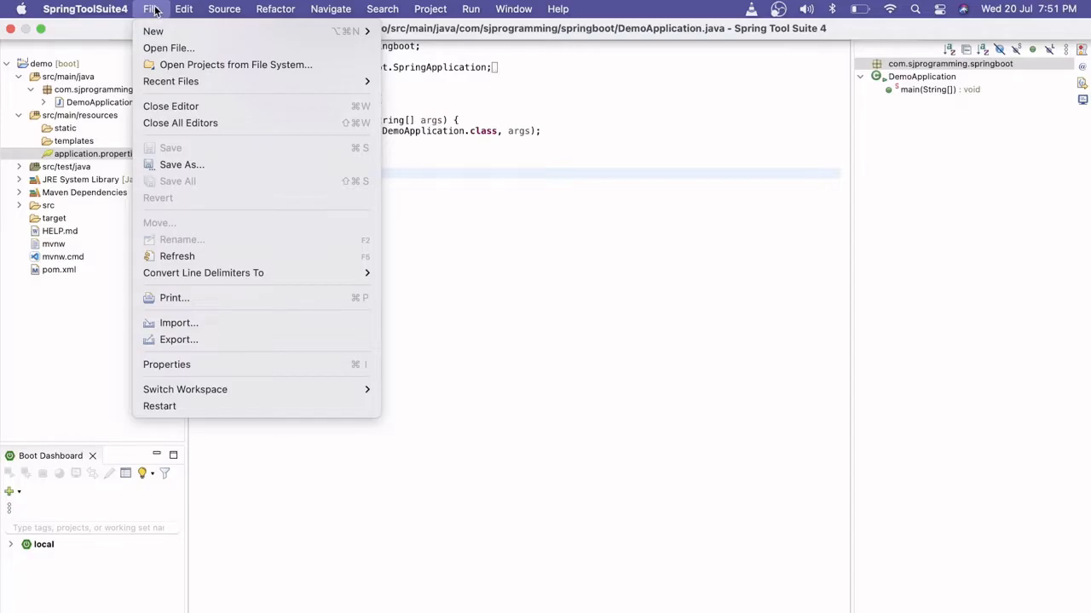
{"action": "mouse_move", "coordinate": [153, 31]}
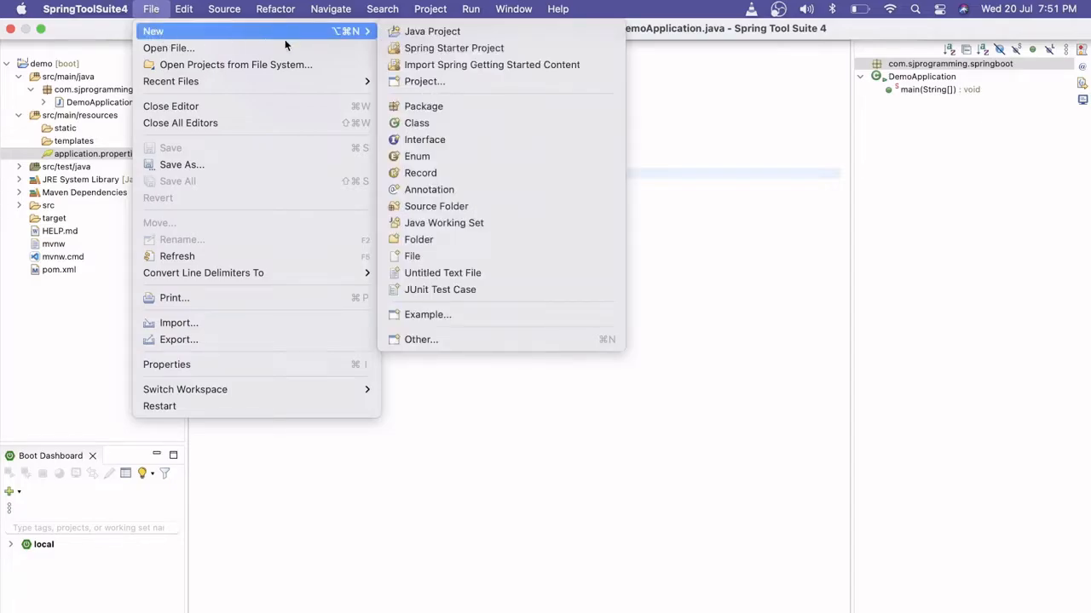
{"action": "mouse_move", "coordinate": [453, 48]}
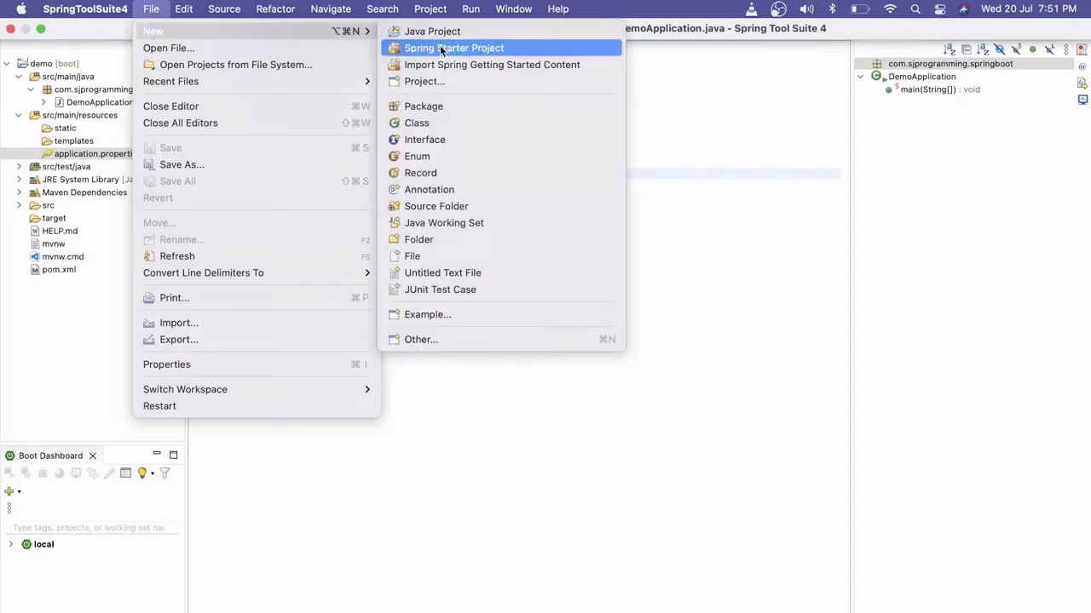
{"action": "left_click", "coordinate": [453, 48]}
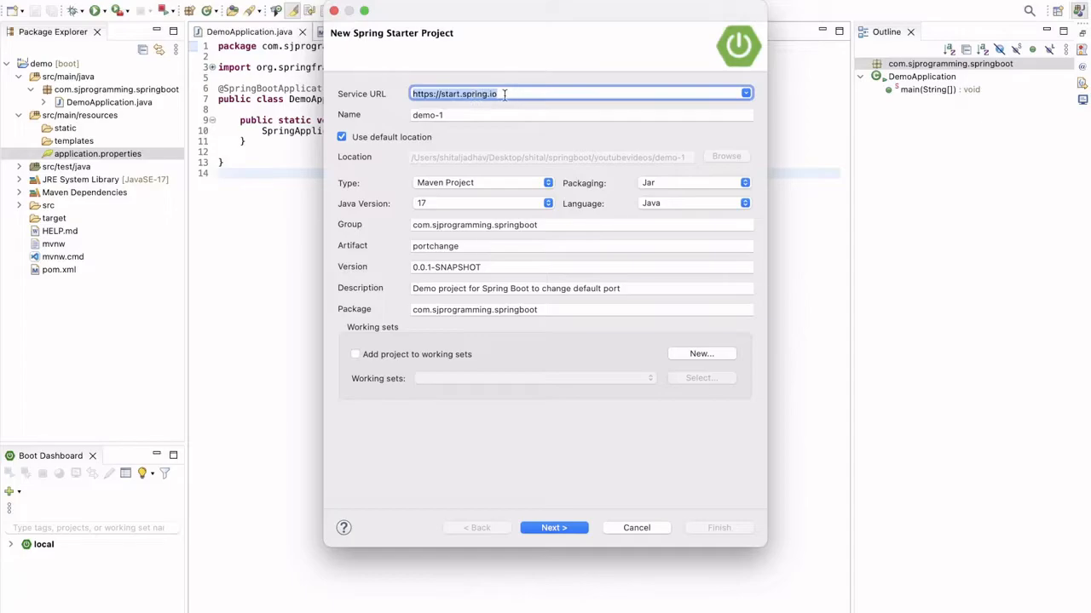
{"action": "left_click", "coordinate": [579, 114]}
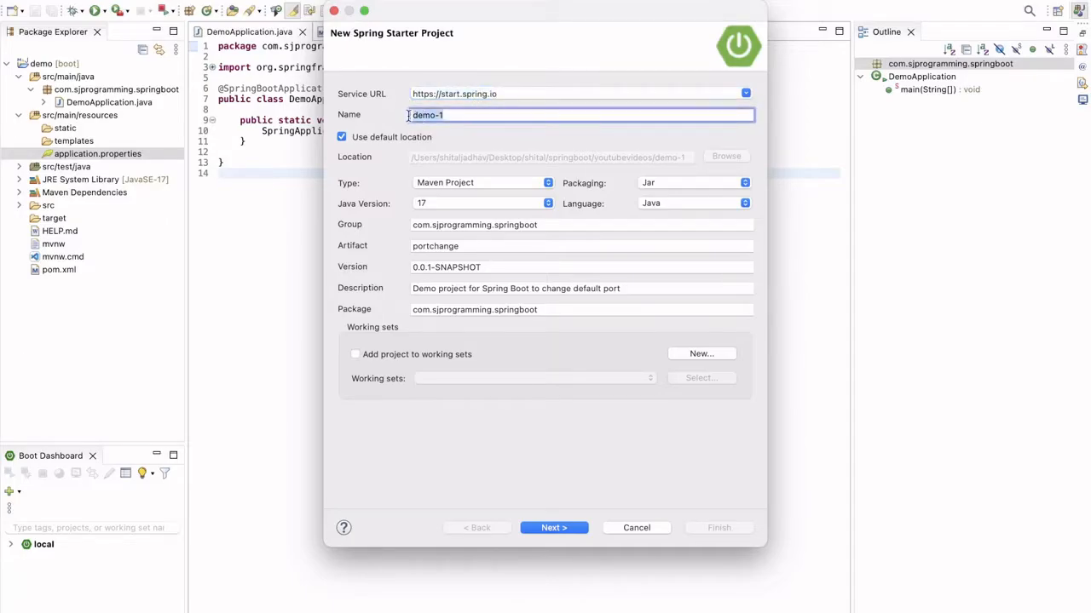
{"action": "double_click", "coordinate": [426, 114]}
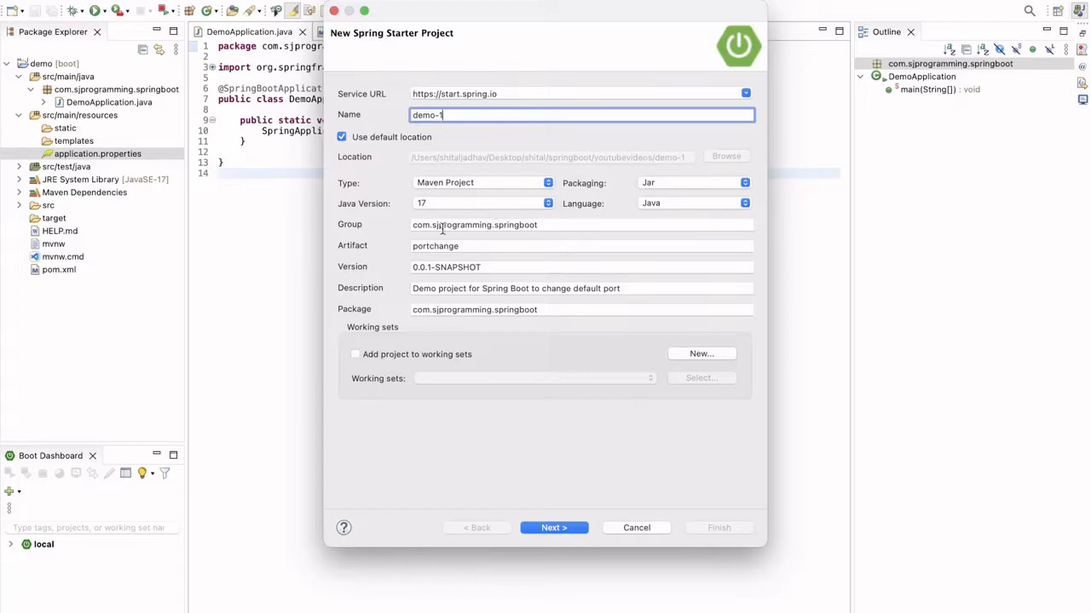
{"action": "left_click", "coordinate": [473, 225]}
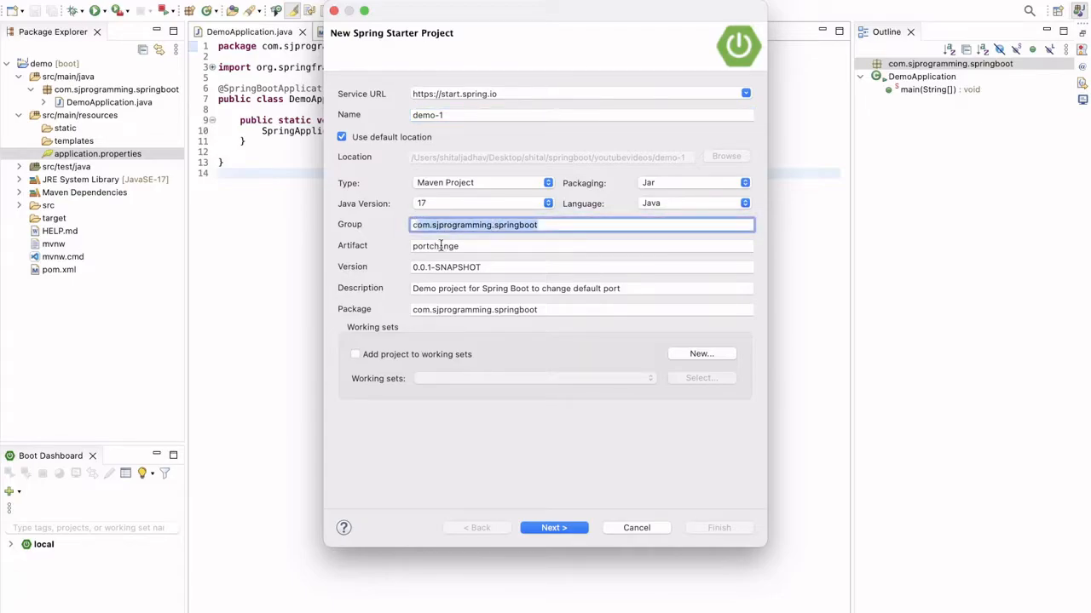
{"action": "left_click", "coordinate": [582, 245]}
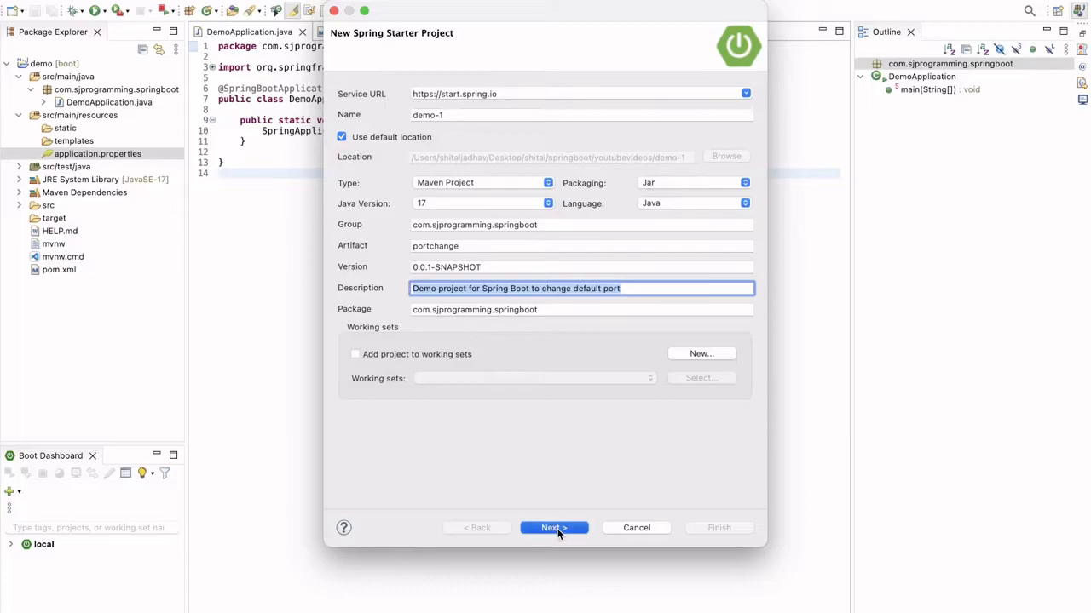
- Search the starter dependencies for 'spring w', add Spring Web, then cancel the wizard
{"action": "left_click", "coordinate": [553, 529]}
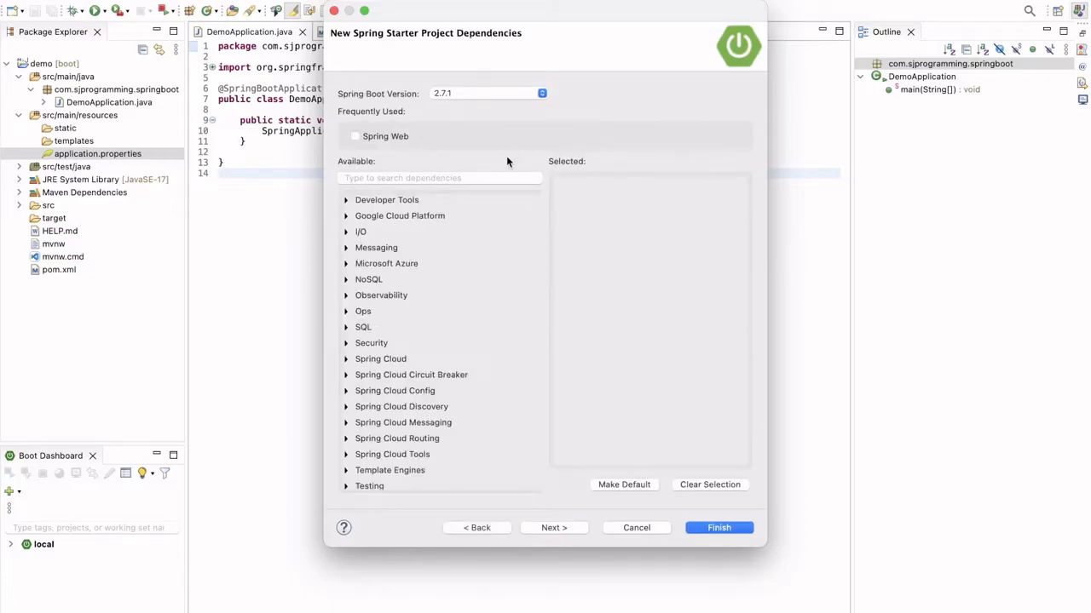
{"action": "mouse_move", "coordinate": [588, 232]}
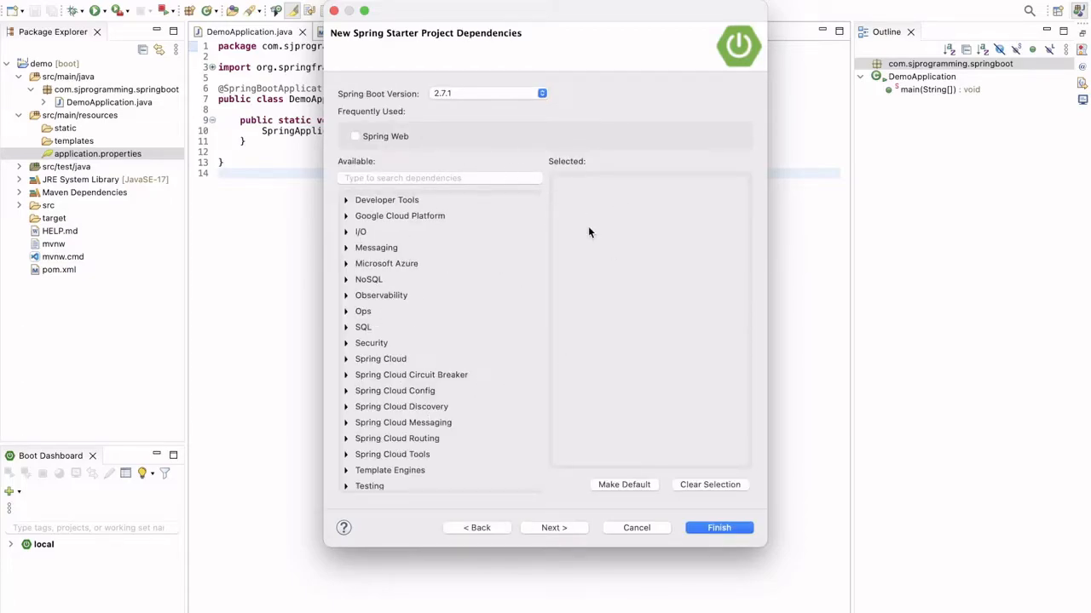
{"action": "left_click", "coordinate": [439, 179]}
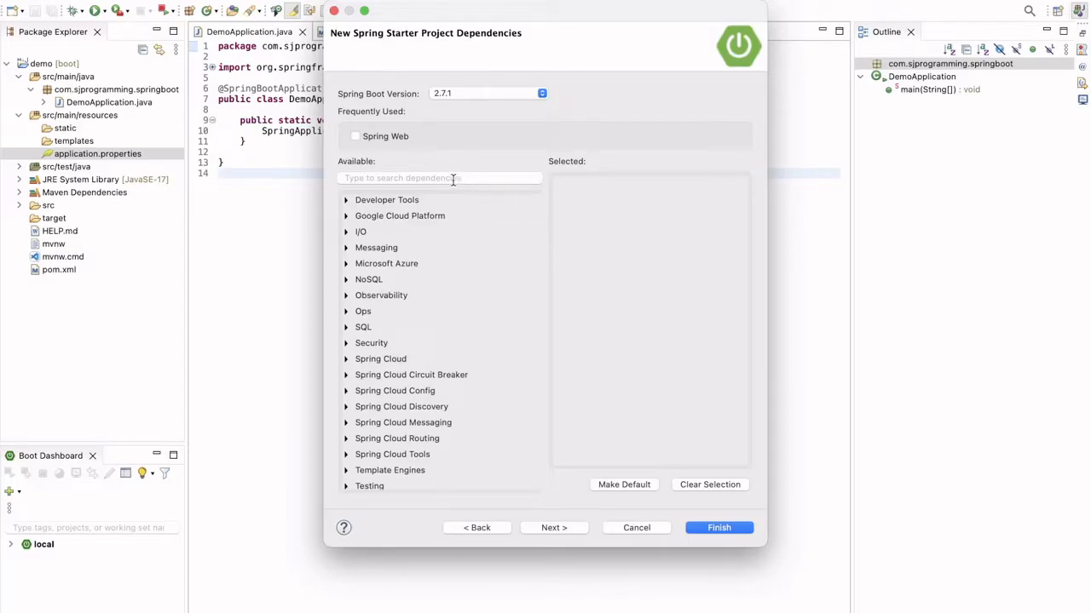
{"action": "left_click", "coordinate": [439, 178]}
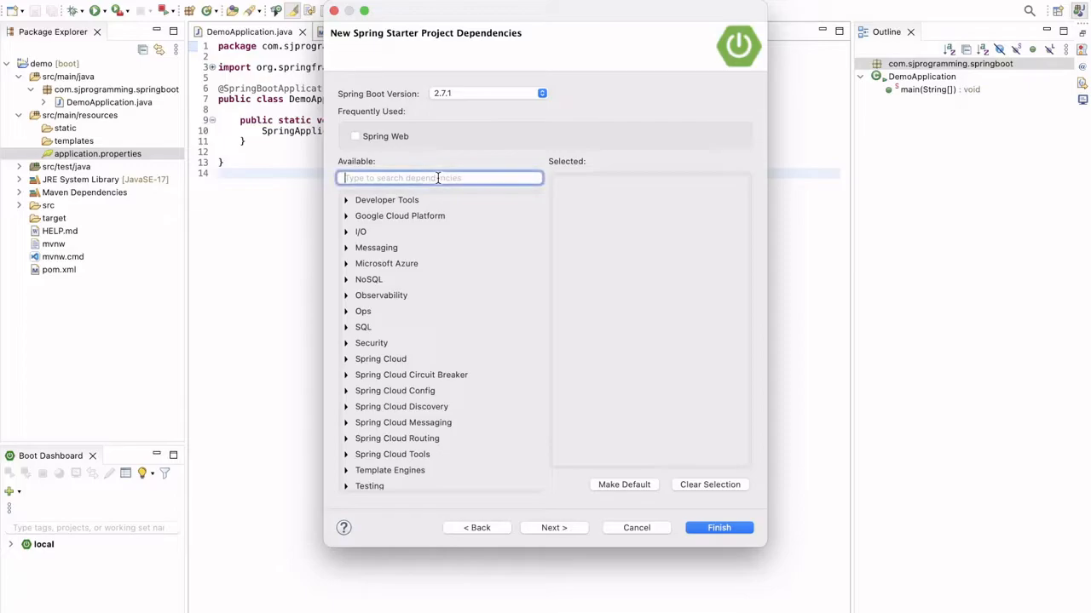
{"action": "type", "text": "spring w"}
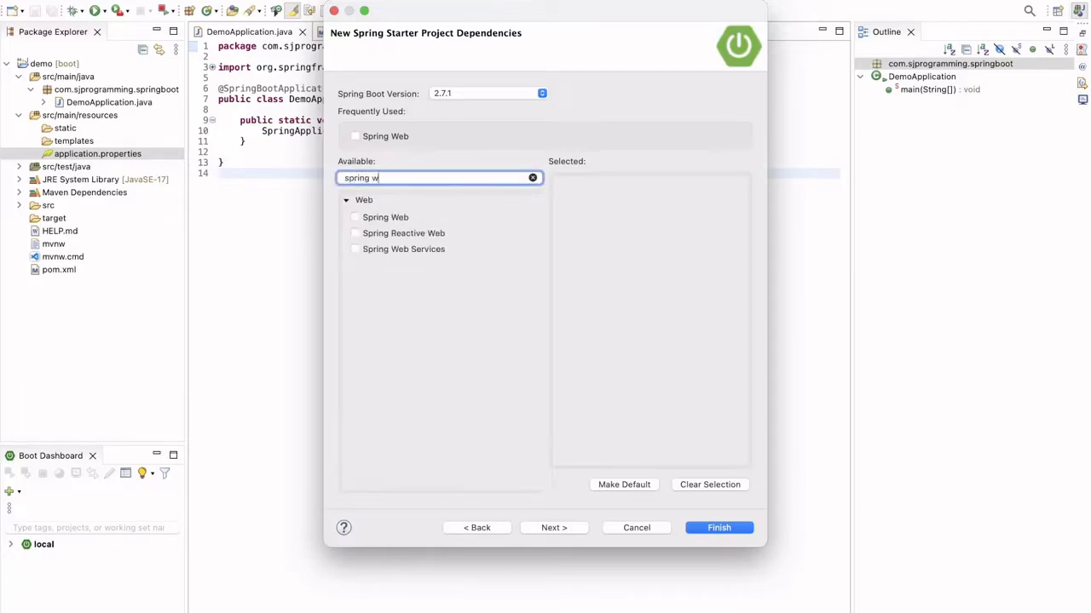
{"action": "left_click", "coordinate": [355, 217]}
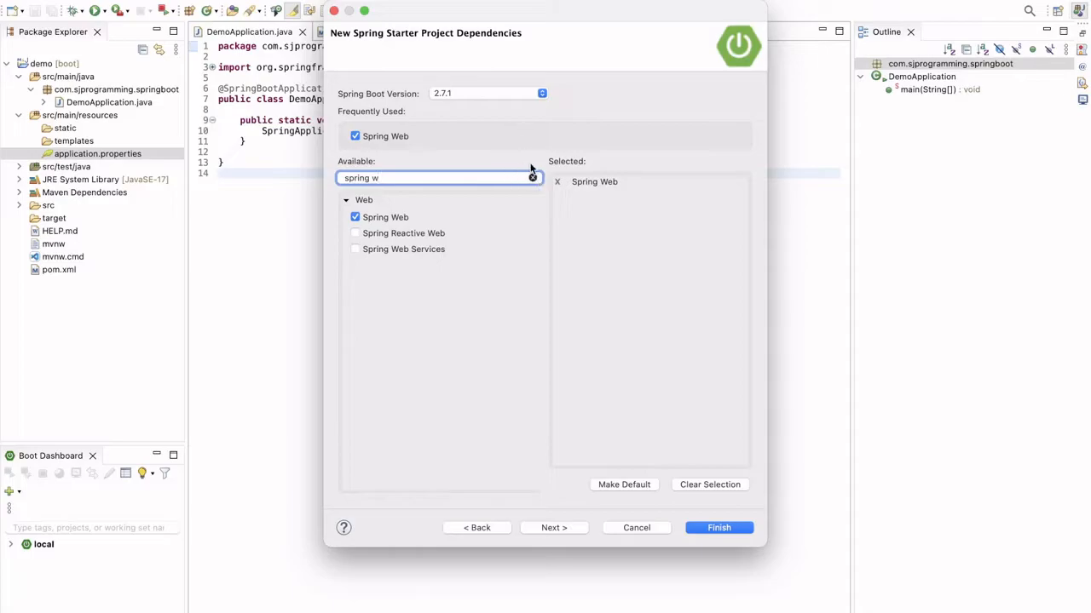
{"action": "mouse_move", "coordinate": [722, 543]}
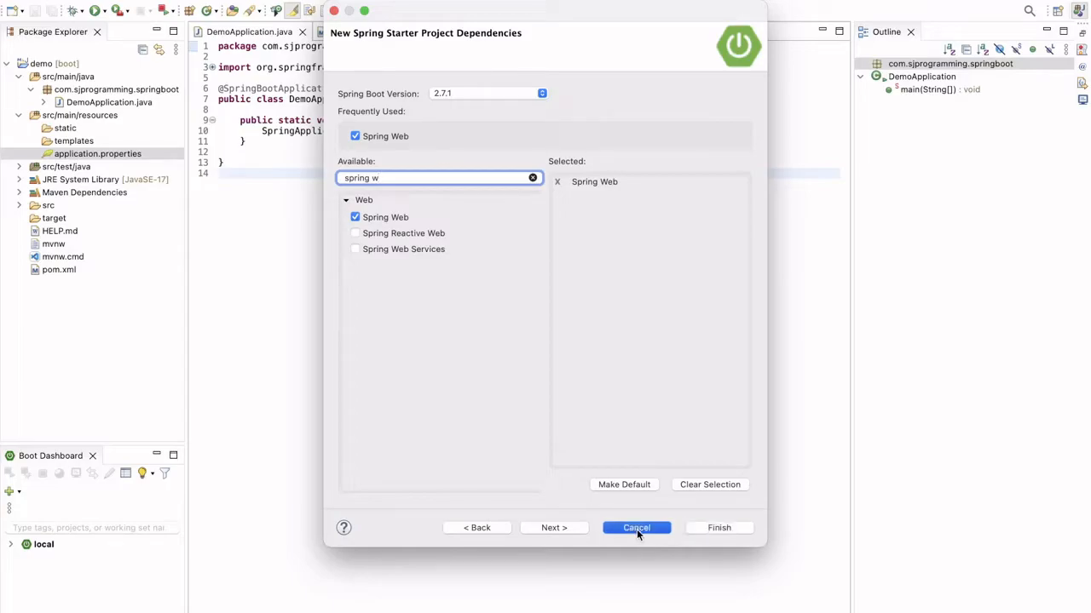
{"action": "left_click", "coordinate": [636, 528]}
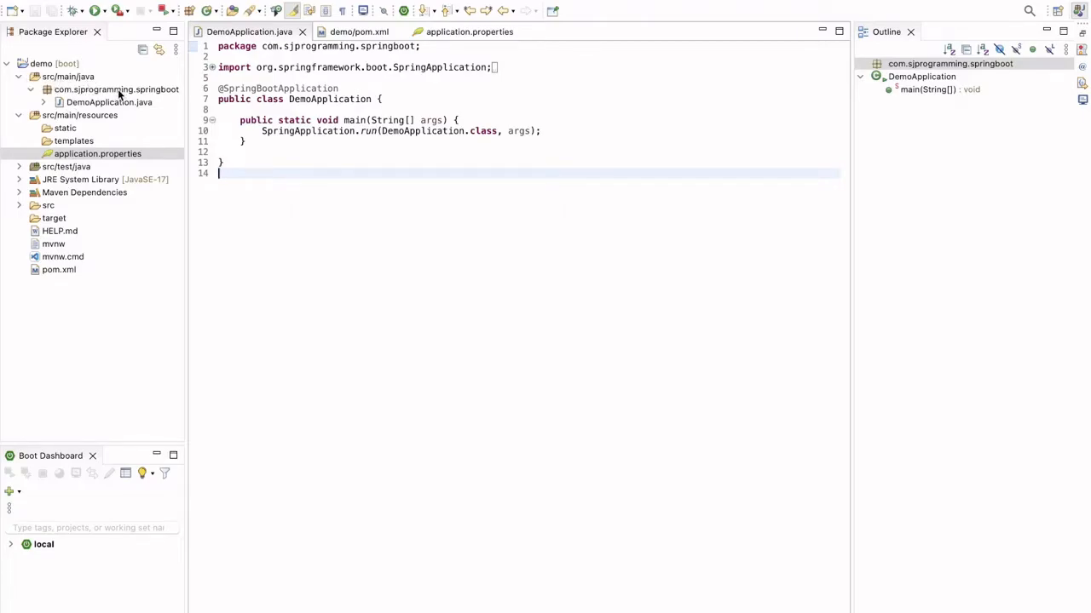
- Select DemoApplication and bring up its context menu of run actions
{"action": "left_click", "coordinate": [109, 102]}
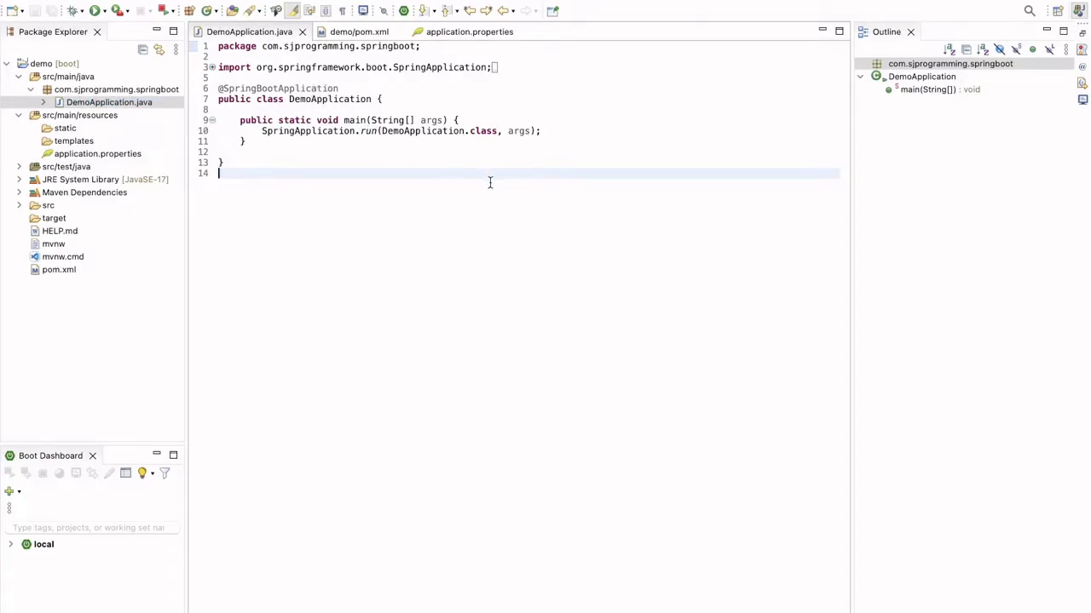
{"action": "right_click", "coordinate": [489, 182]}
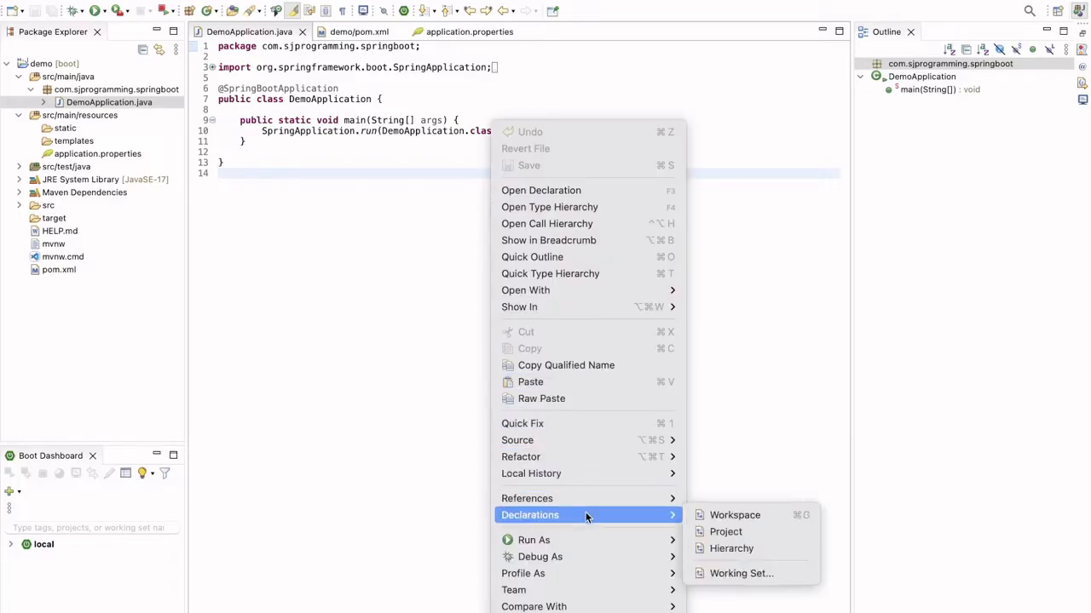
{"action": "mouse_move", "coordinate": [535, 538]}
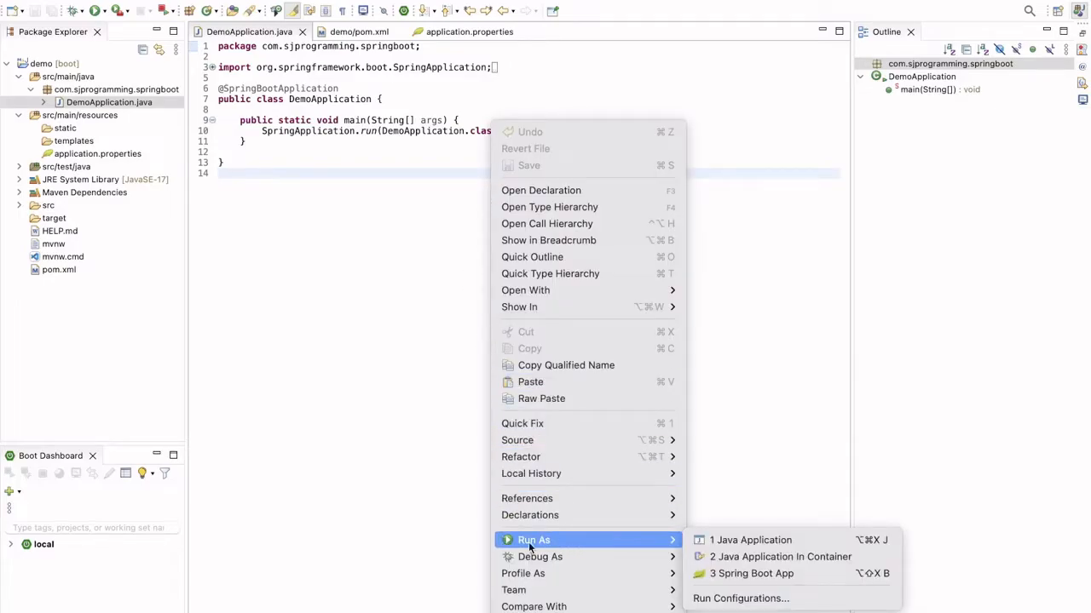
{"action": "mouse_move", "coordinate": [542, 540]}
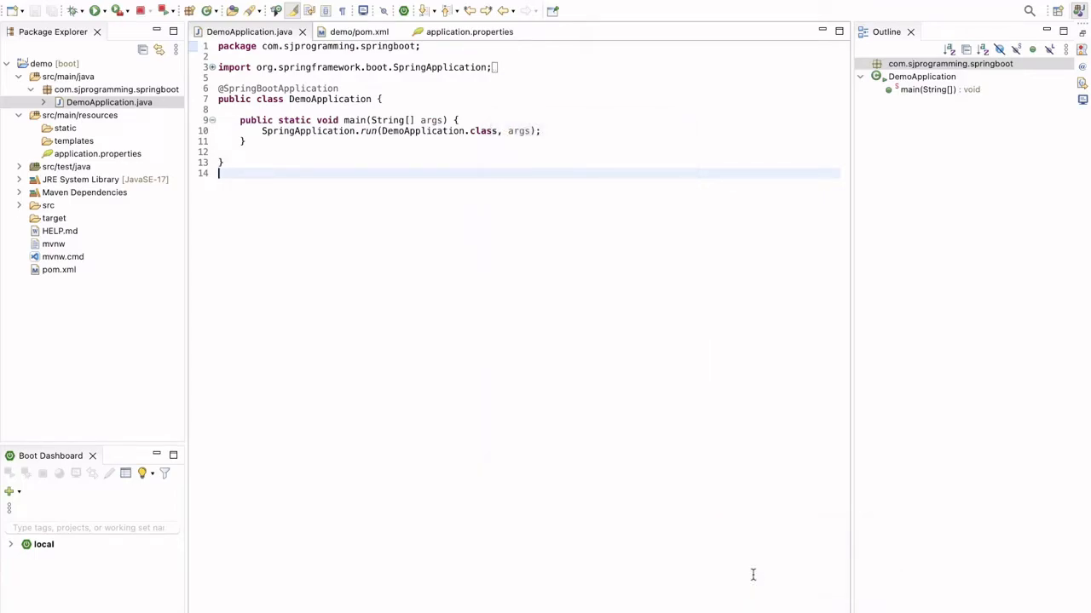
- Run DemoApplication so the console reports Tomcat started on port 8080
{"action": "left_click", "coordinate": [93, 10]}
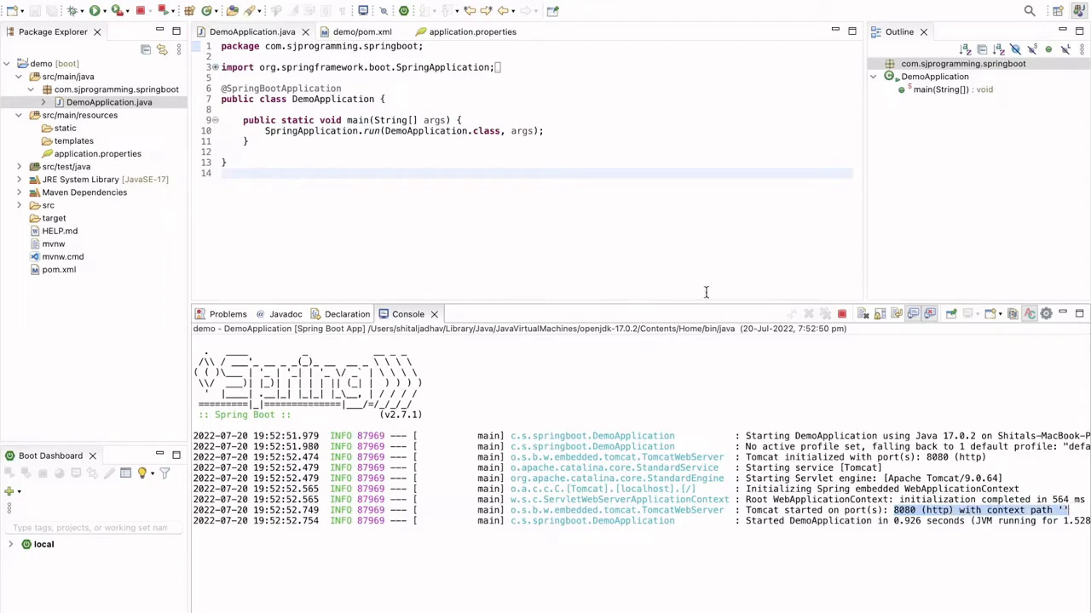
{"action": "mouse_move", "coordinate": [719, 414]}
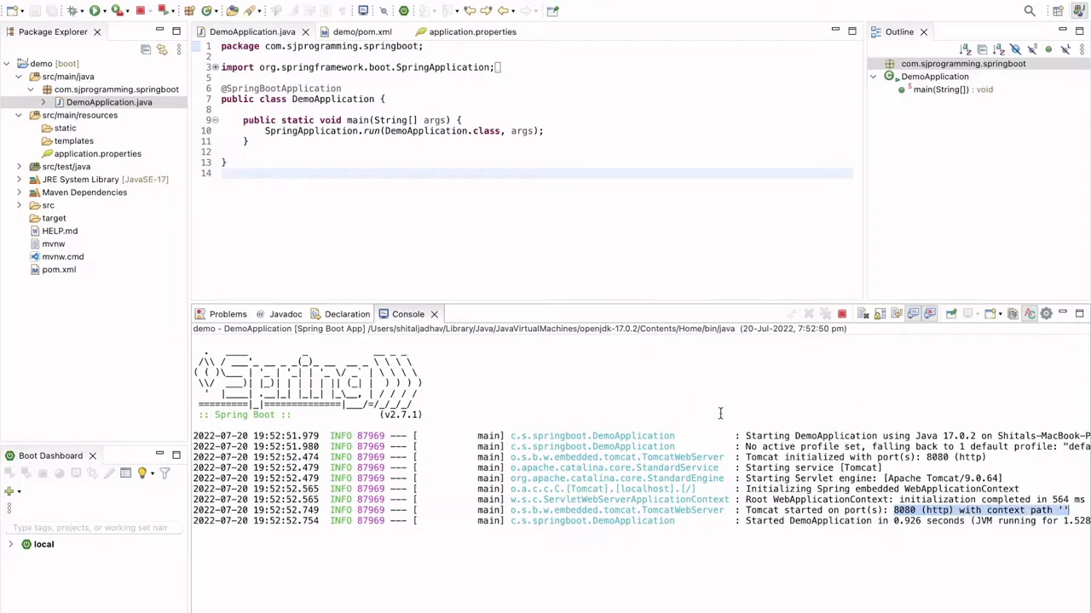
{"action": "mouse_move", "coordinate": [900, 536]}
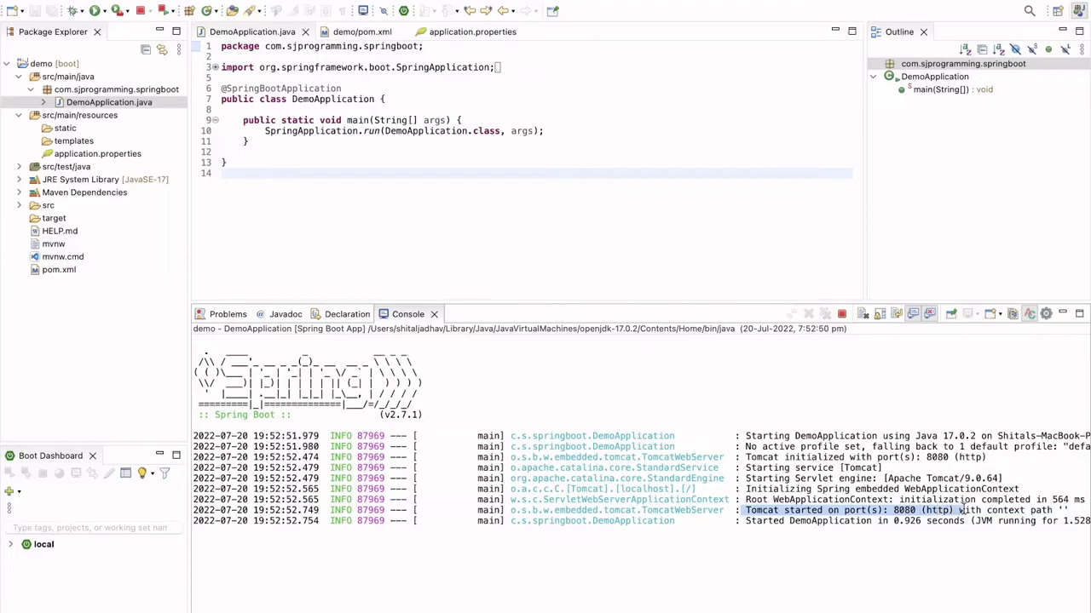
{"action": "mouse_move", "coordinate": [92, 126]}
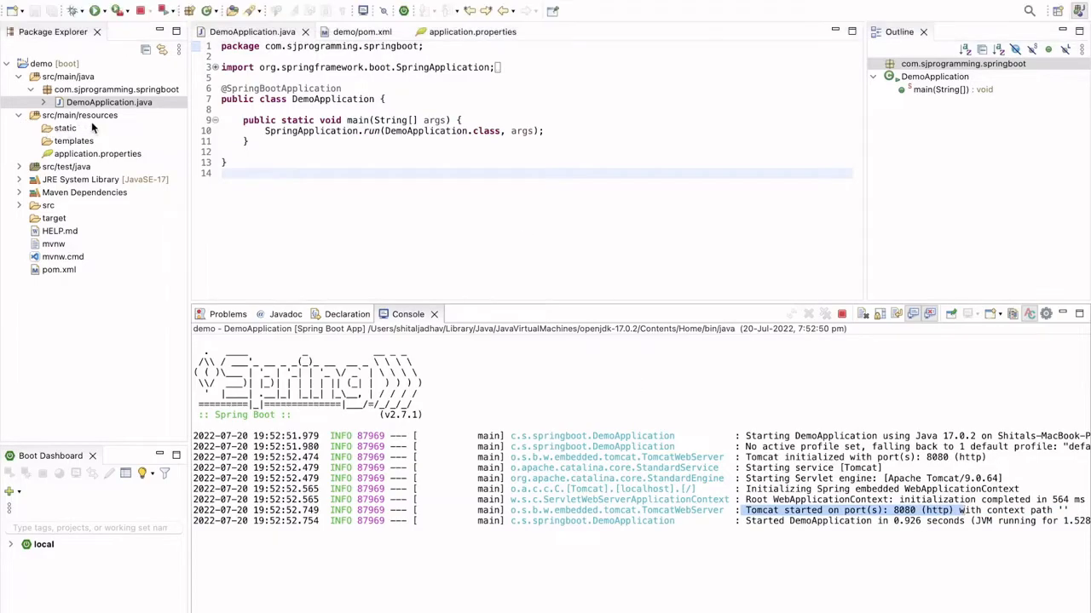
{"action": "mouse_move", "coordinate": [109, 126]}
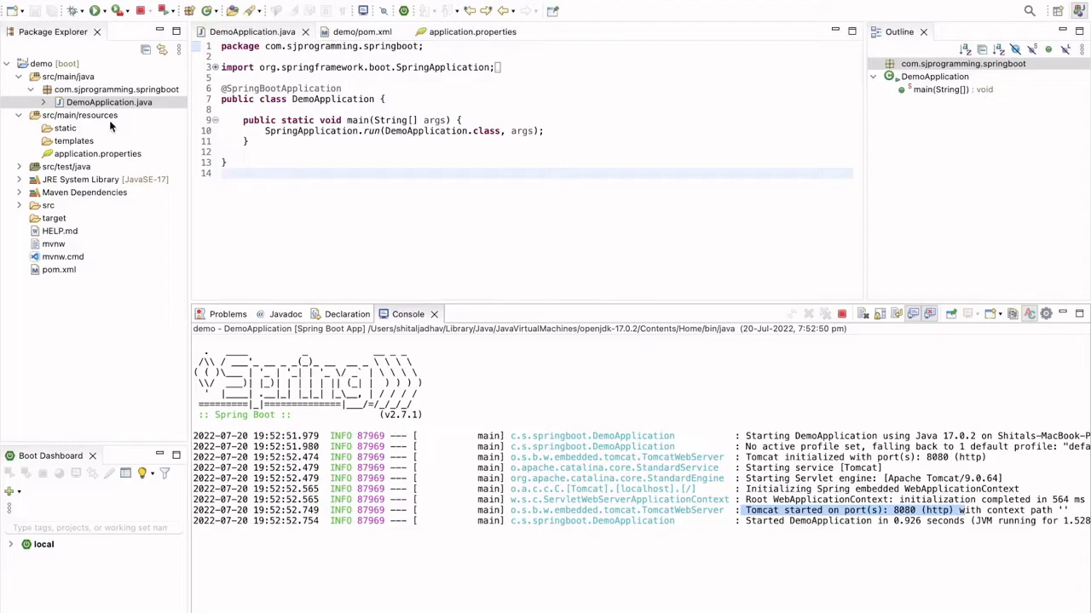
- Add server.port=8085 to application.properties, save it, and stop the running app
{"action": "left_click", "coordinate": [97, 153]}
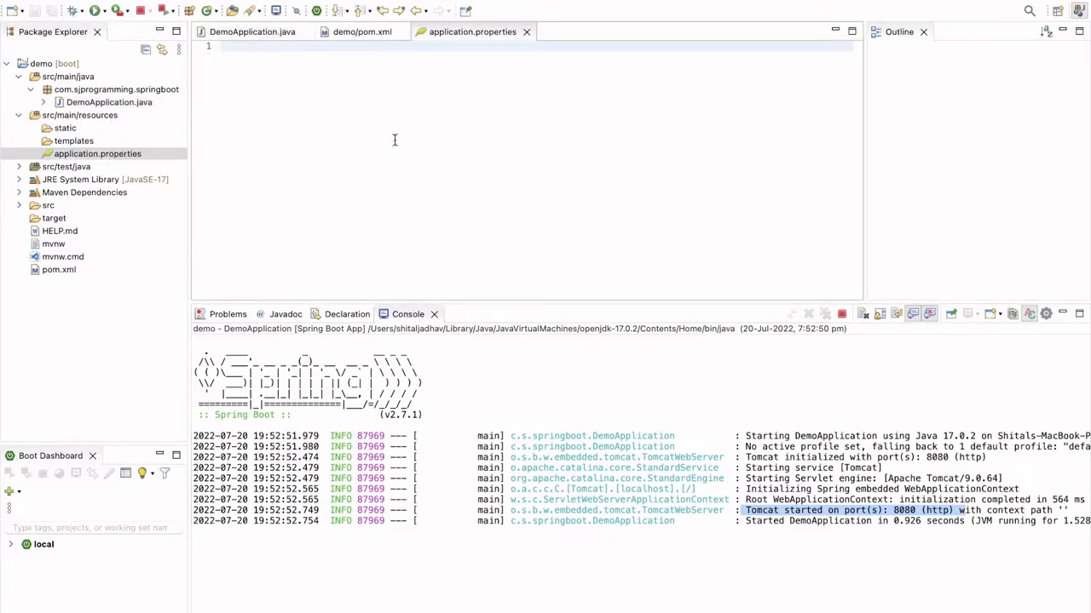
{"action": "mouse_move", "coordinate": [300, 85]}
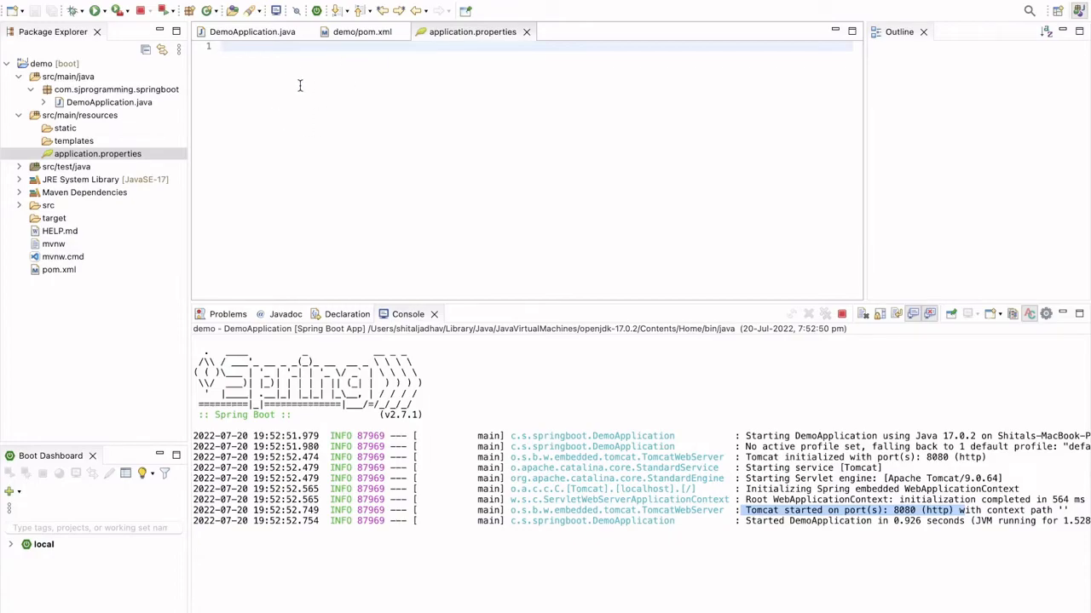
{"action": "type", "text": "server"}
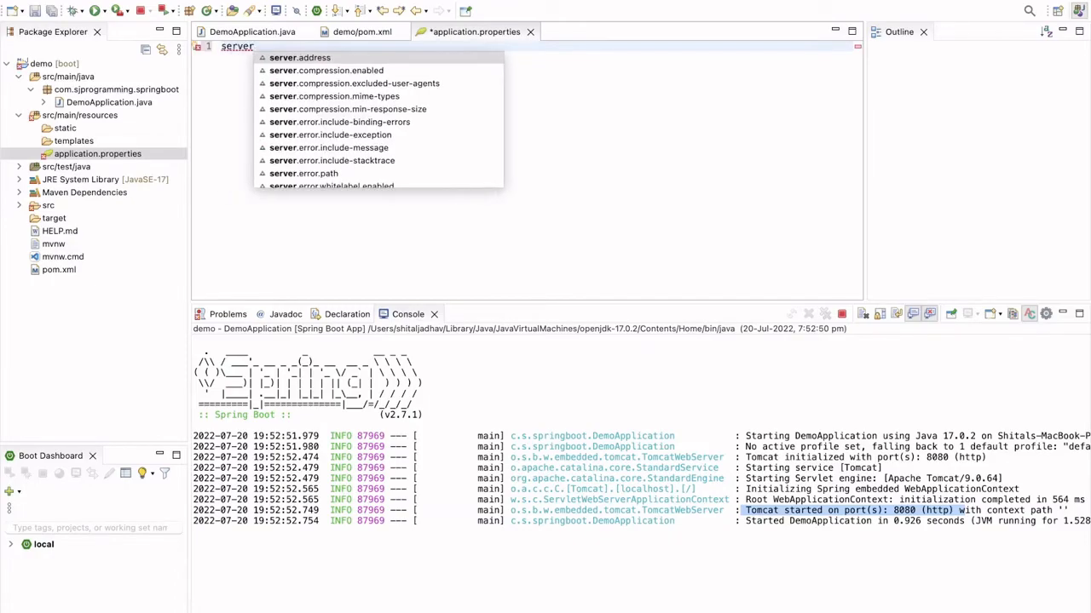
{"action": "type", "text": ".port="}
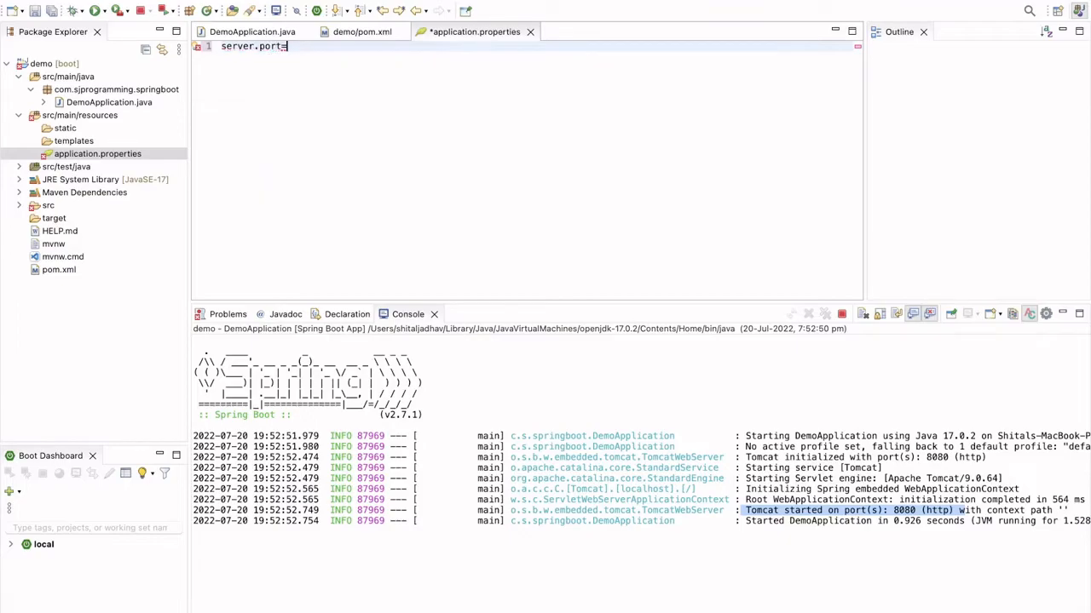
{"action": "type", "text": "88"}
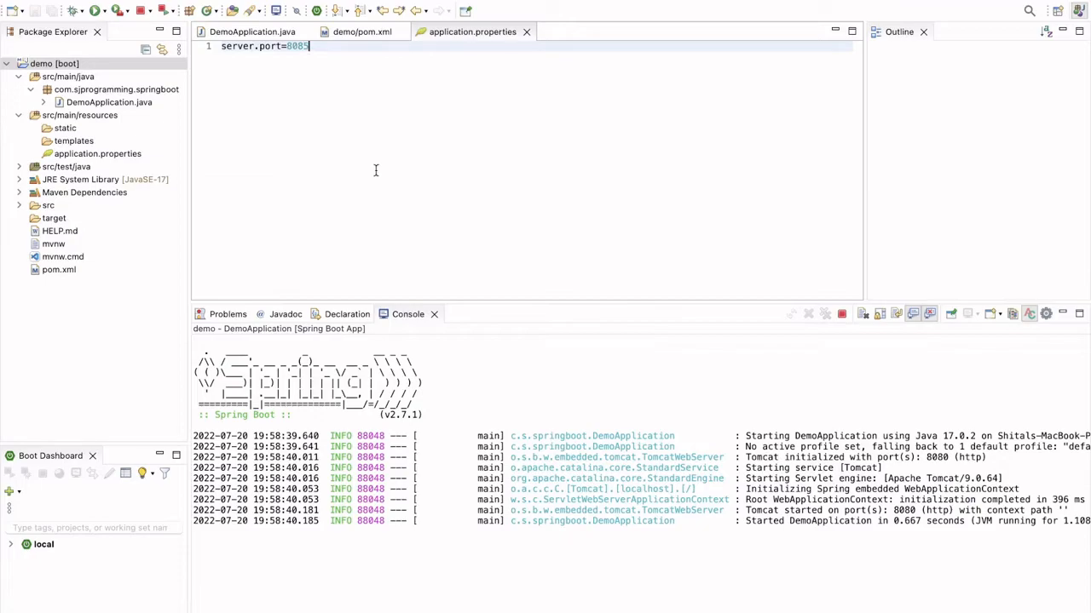
{"action": "left_click", "coordinate": [160, 10]}
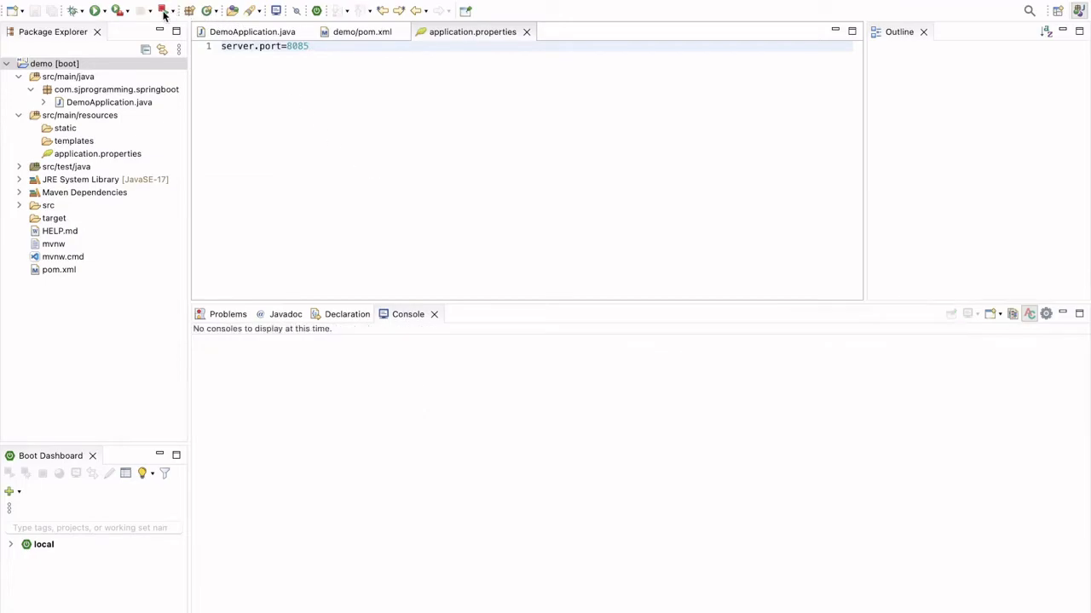
- Relaunch the app so the console shows Tomcat started on port 8085
{"action": "left_click", "coordinate": [94, 11]}
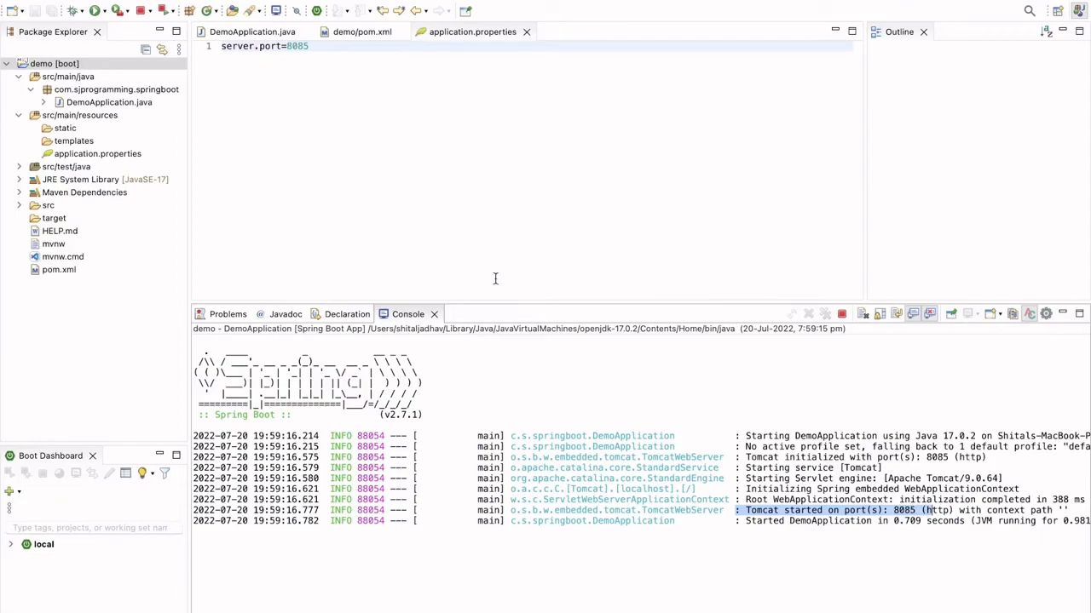
{"action": "mouse_move", "coordinate": [491, 175]}
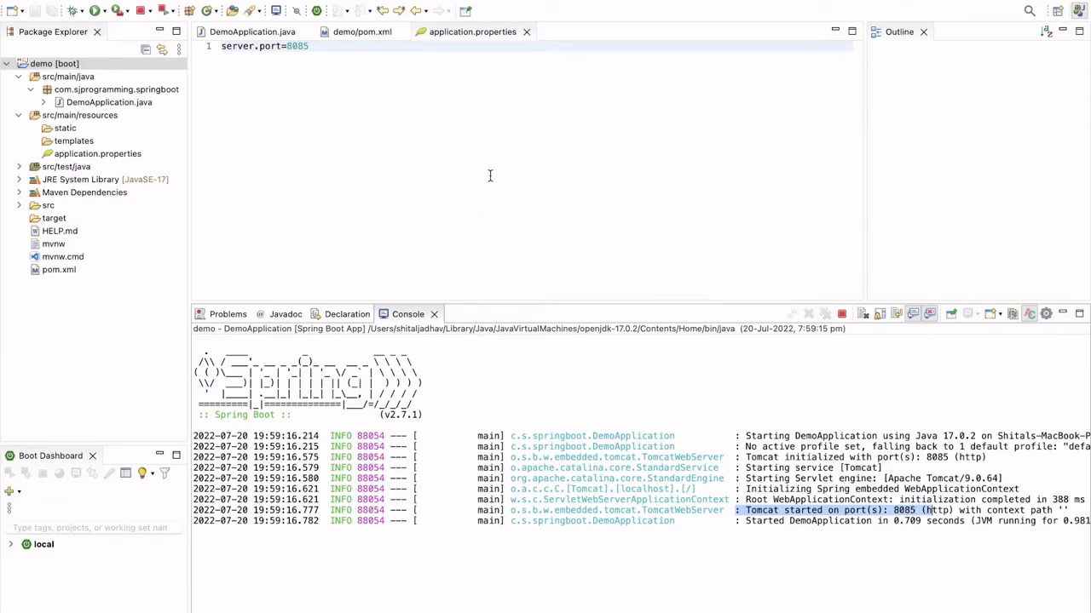